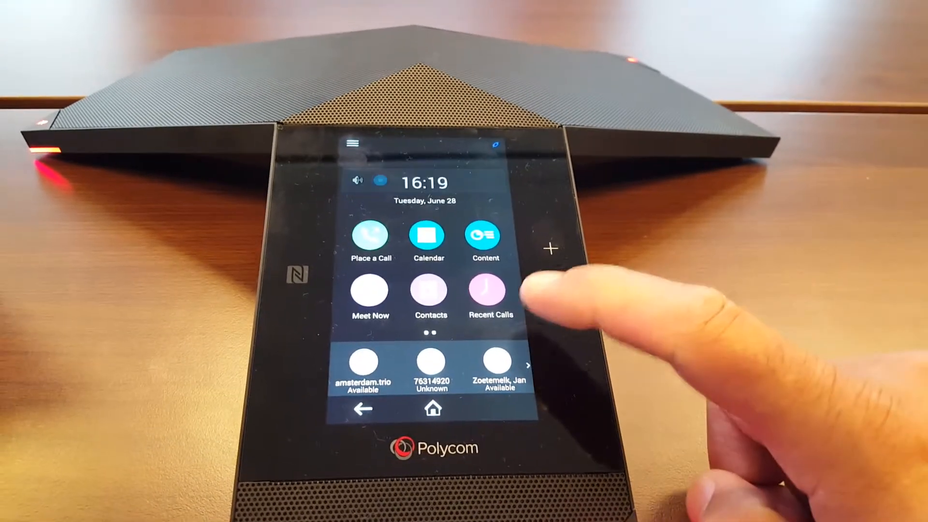
click(497, 366)
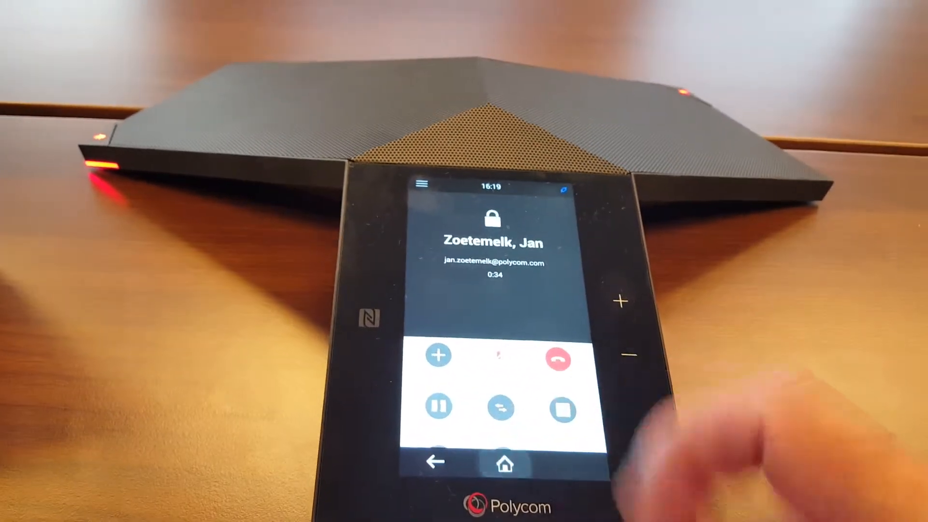
- From Home, navigate Settings > Status > Diagnostics to show the call's Media Statistics
click(505, 463)
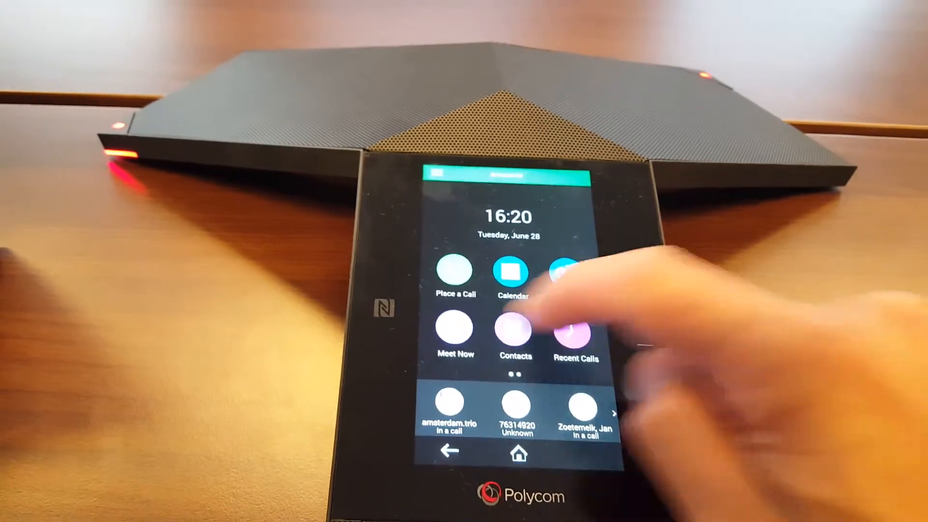
scroll(left, 3)
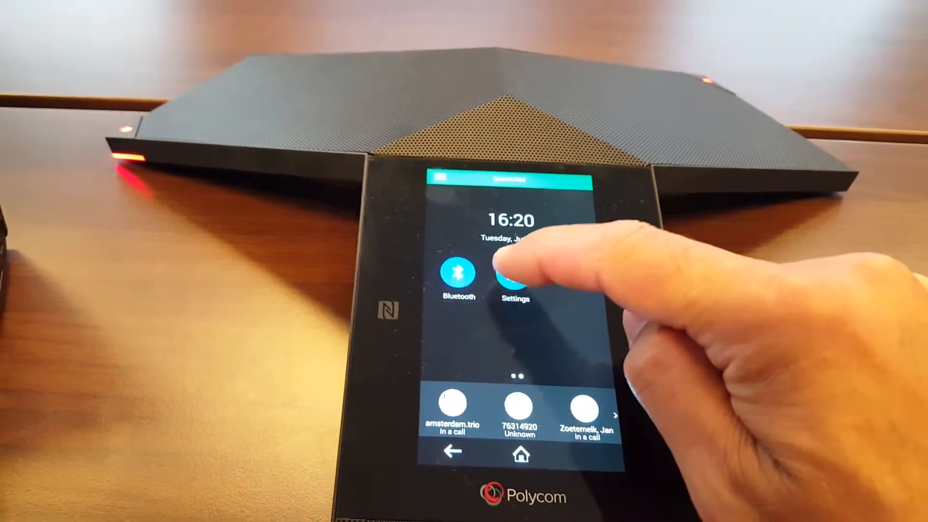
click(512, 276)
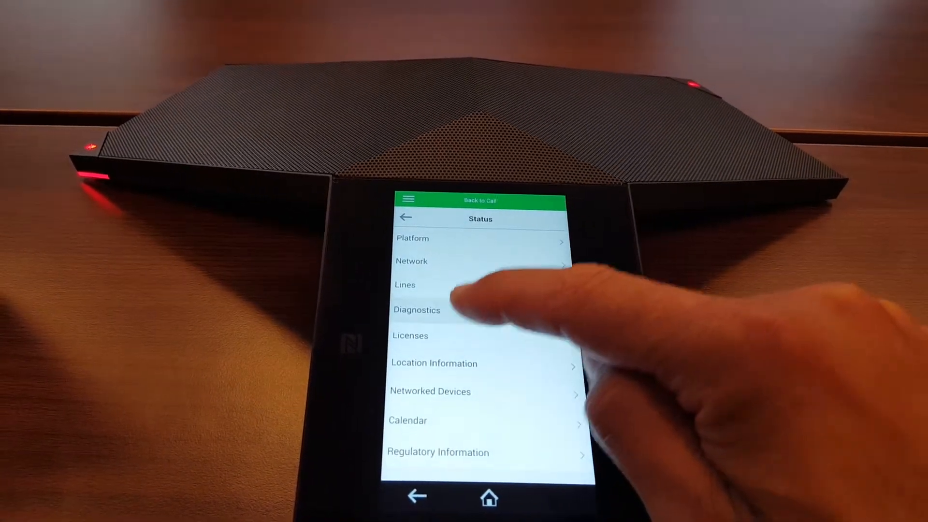
click(417, 310)
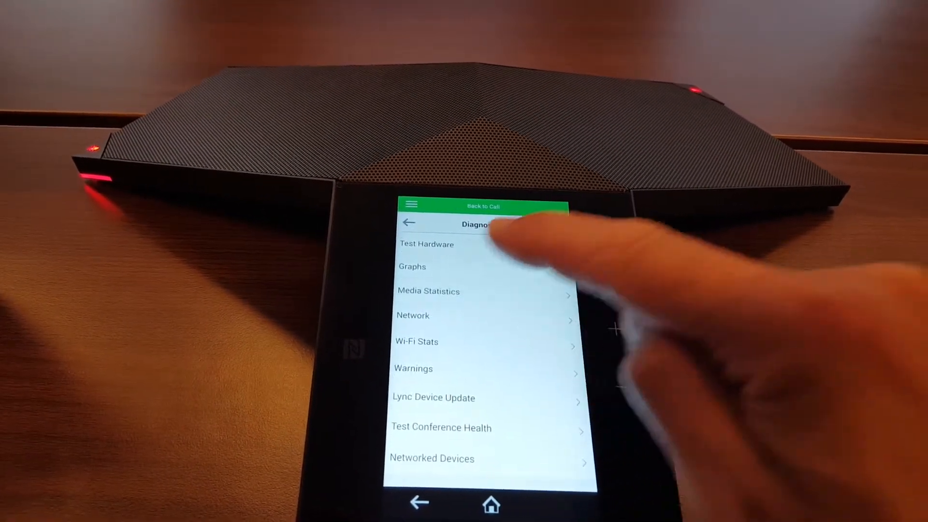
click(428, 291)
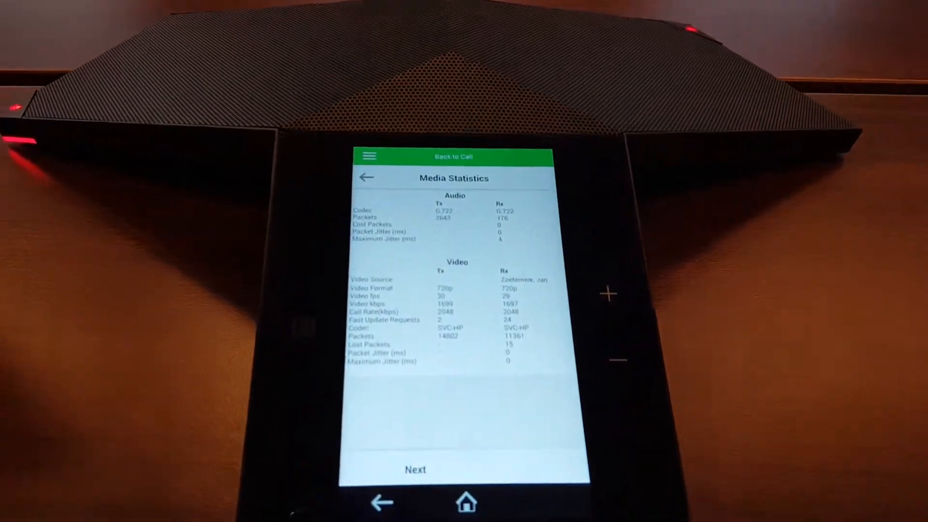